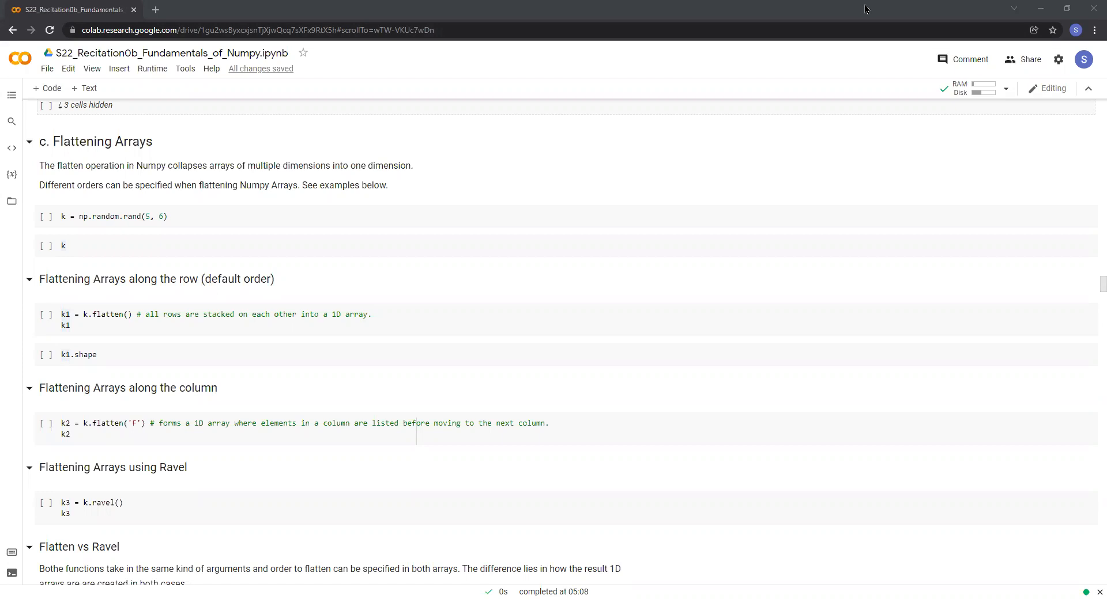
{"action": "mouse_move", "coordinate": [199, 224]}
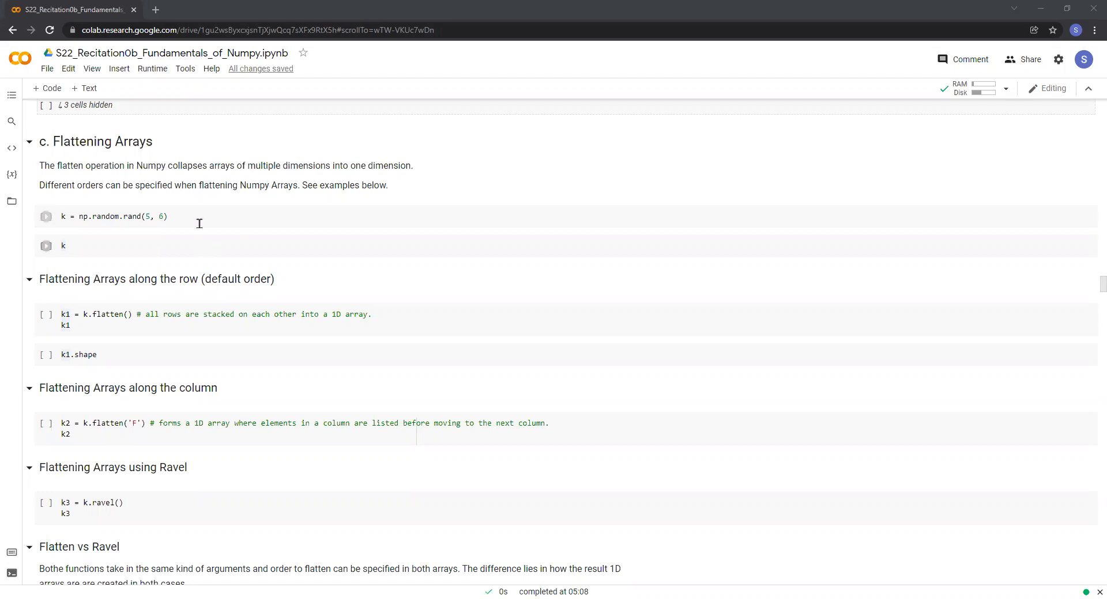
Generate the random 5-by-6 array k with np.random.rand and display its values.
{"action": "left_click", "coordinate": [141, 215]}
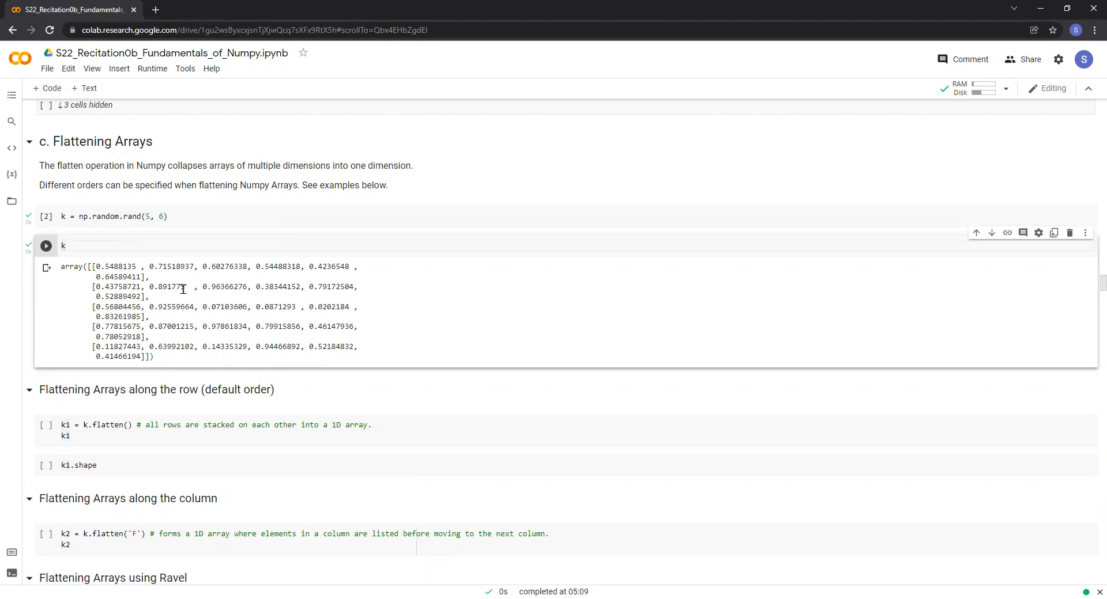
{"action": "scroll", "scroll_direction": "down", "scroll_amount": 3}
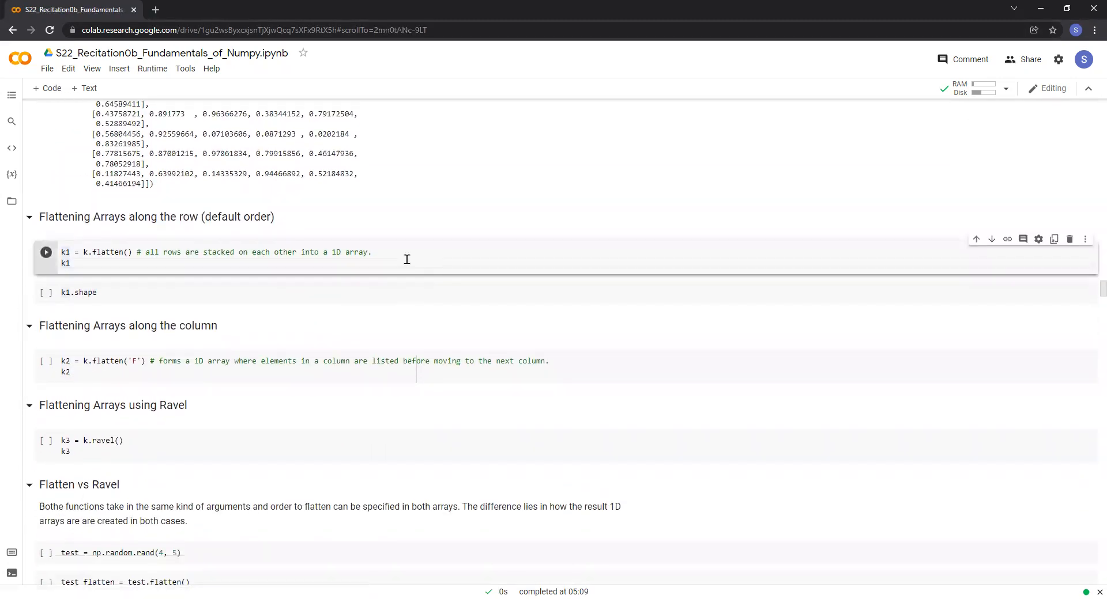
Flatten k row-wise into k1 and show its shape (30,).
{"action": "left_click", "coordinate": [44, 252]}
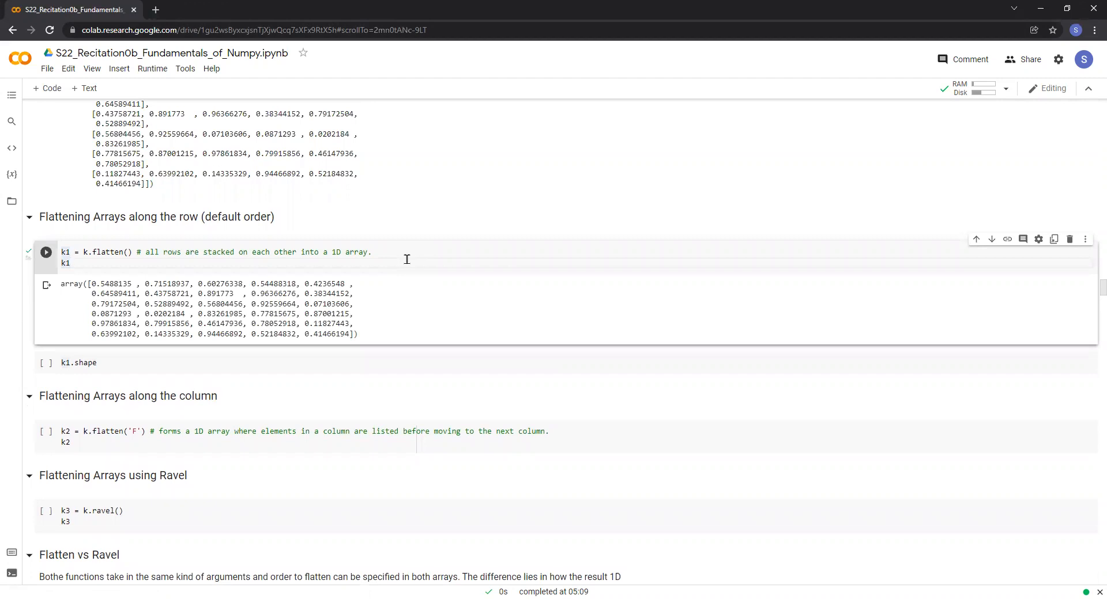
{"action": "mouse_move", "coordinate": [423, 254]}
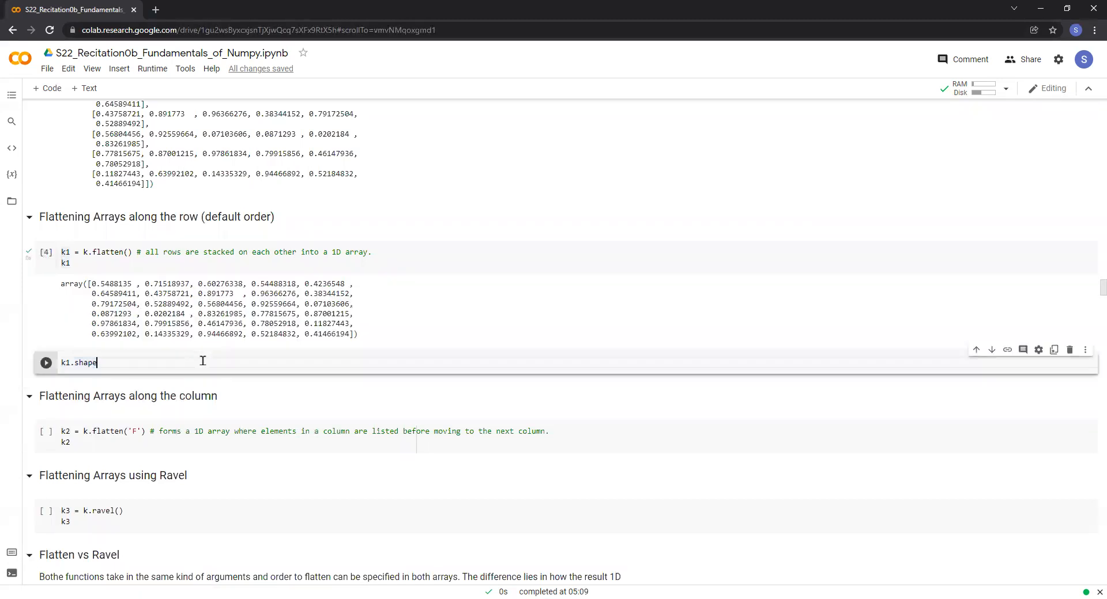
{"action": "left_click", "coordinate": [45, 362]}
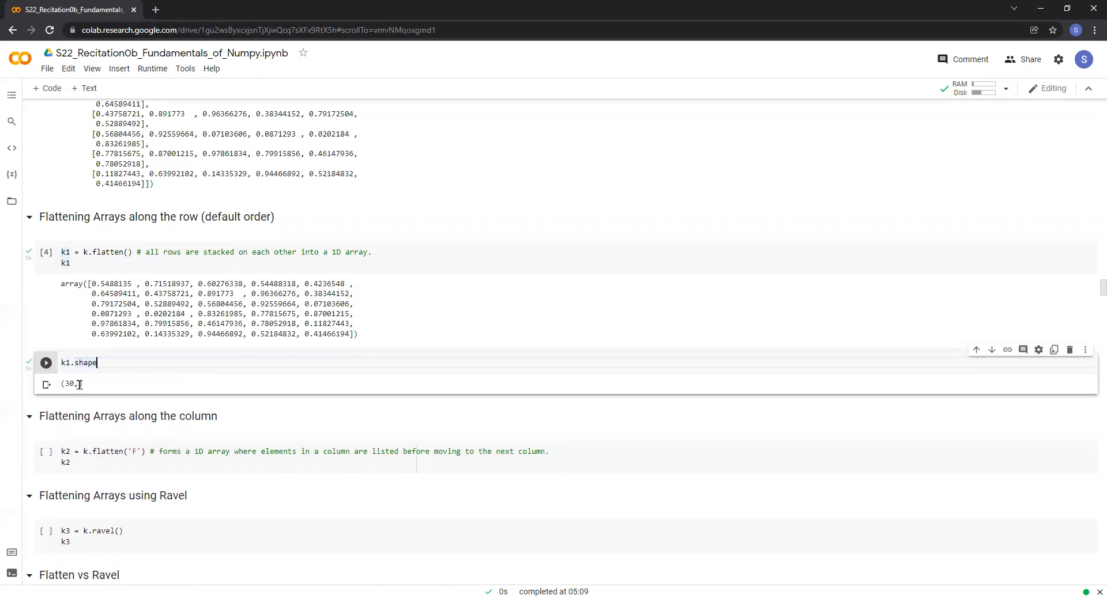
{"action": "mouse_move", "coordinate": [618, 392]}
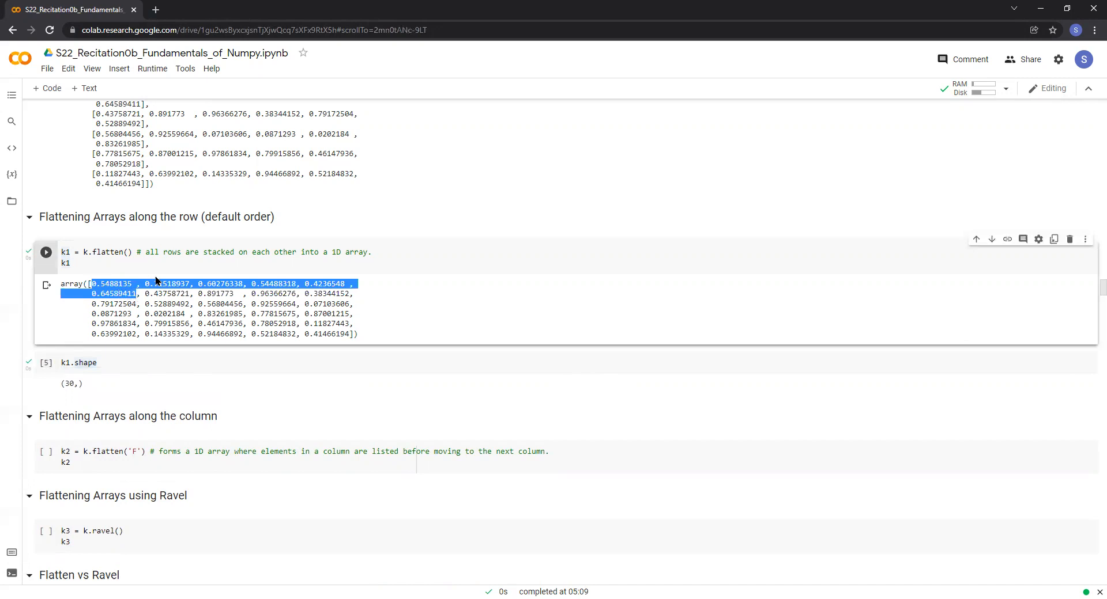
{"action": "scroll", "scroll_direction": "up", "scroll_amount": 3}
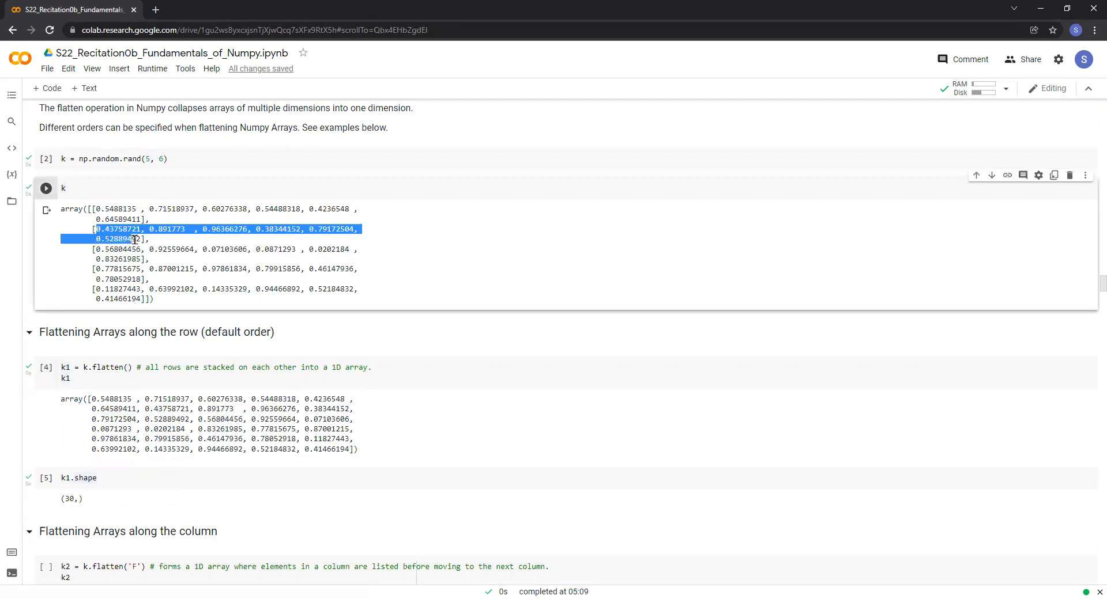
{"action": "scroll", "scroll_direction": "down", "scroll_amount": 3}
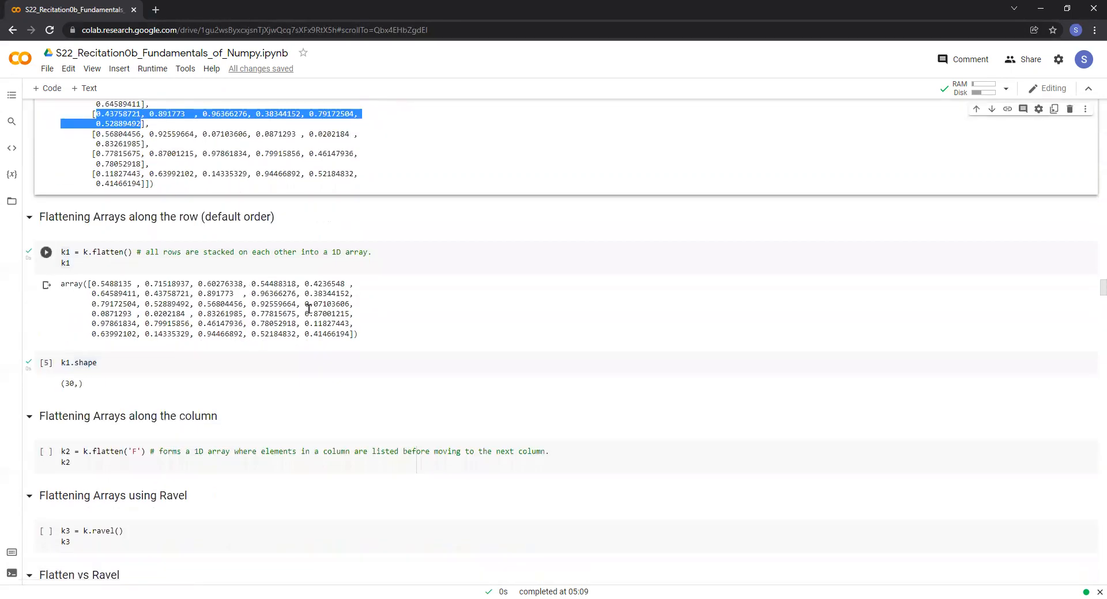
{"action": "scroll", "scroll_direction": "down", "scroll_amount": 3}
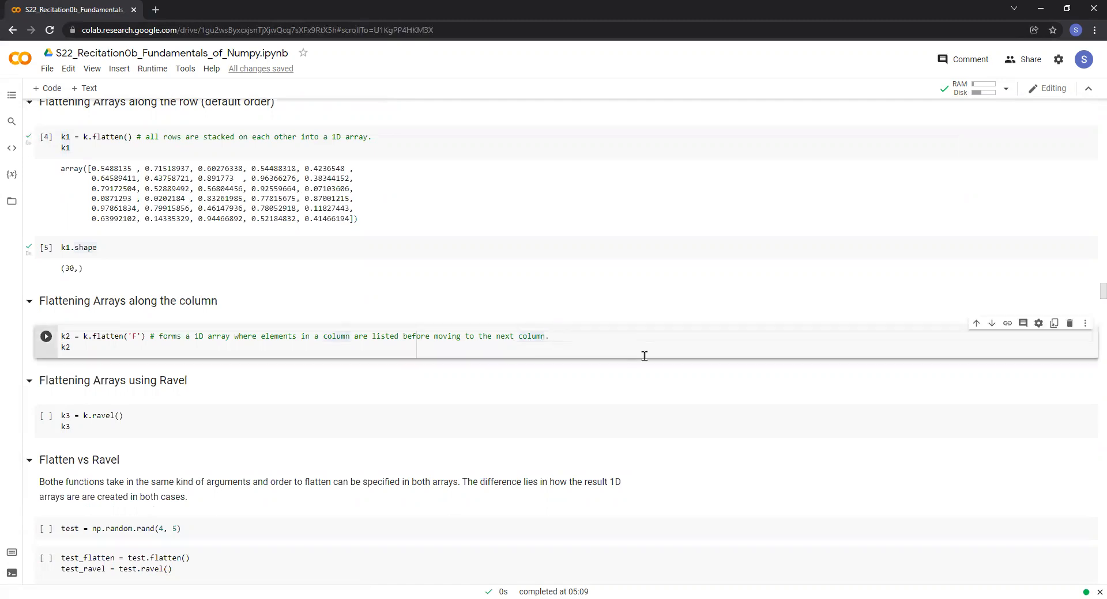
Flatten k column by column into k2 with flatten('F') and review against the original array.
{"action": "left_click", "coordinate": [46, 336]}
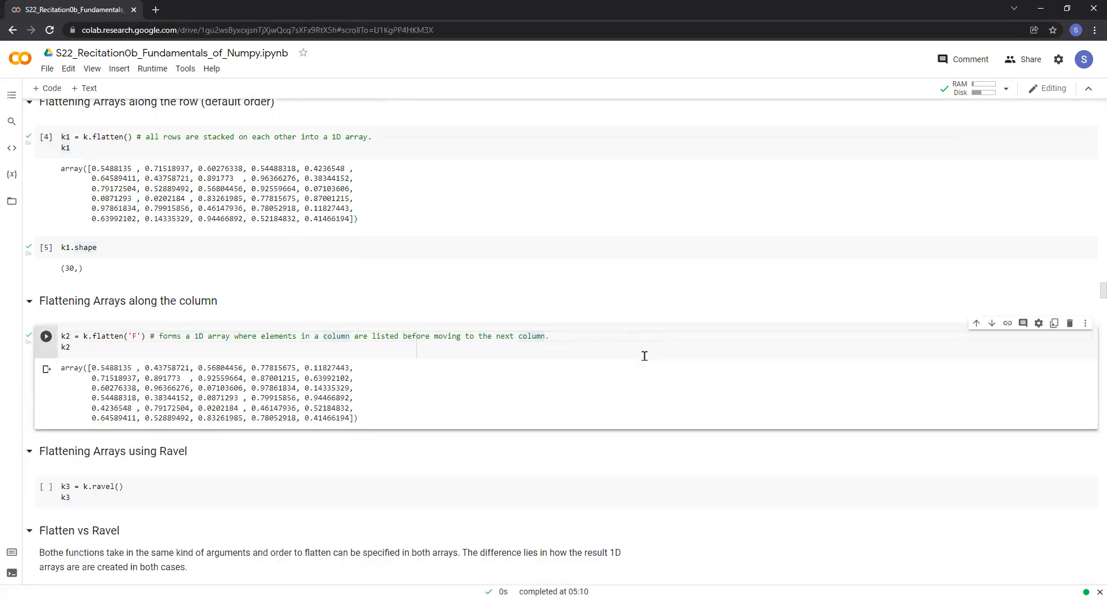
{"action": "scroll", "scroll_direction": "down", "scroll_amount": 3}
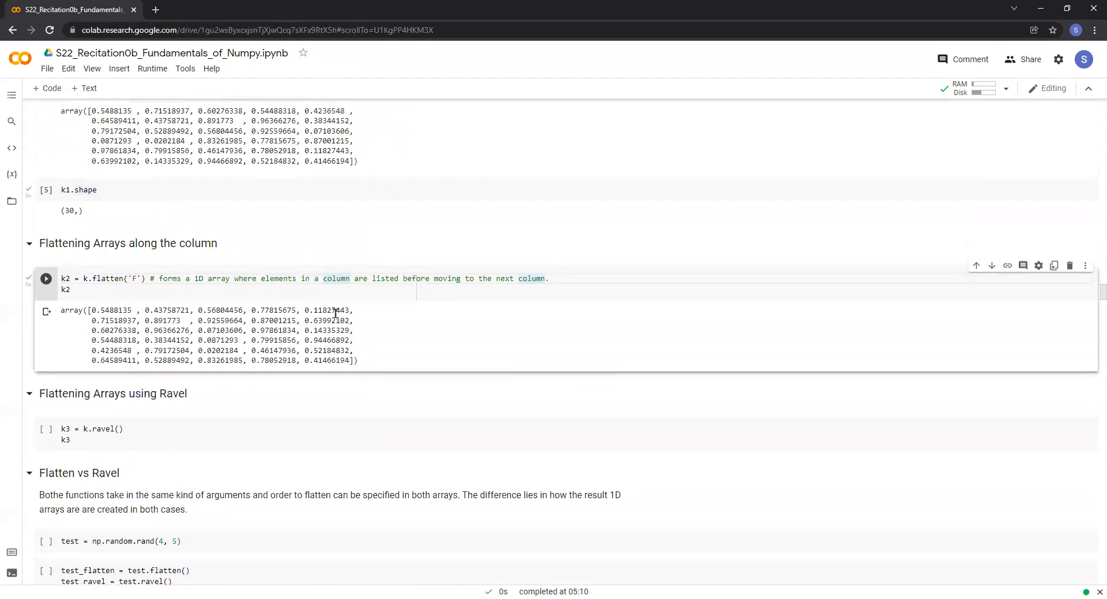
{"action": "mouse_move", "coordinate": [97, 310]}
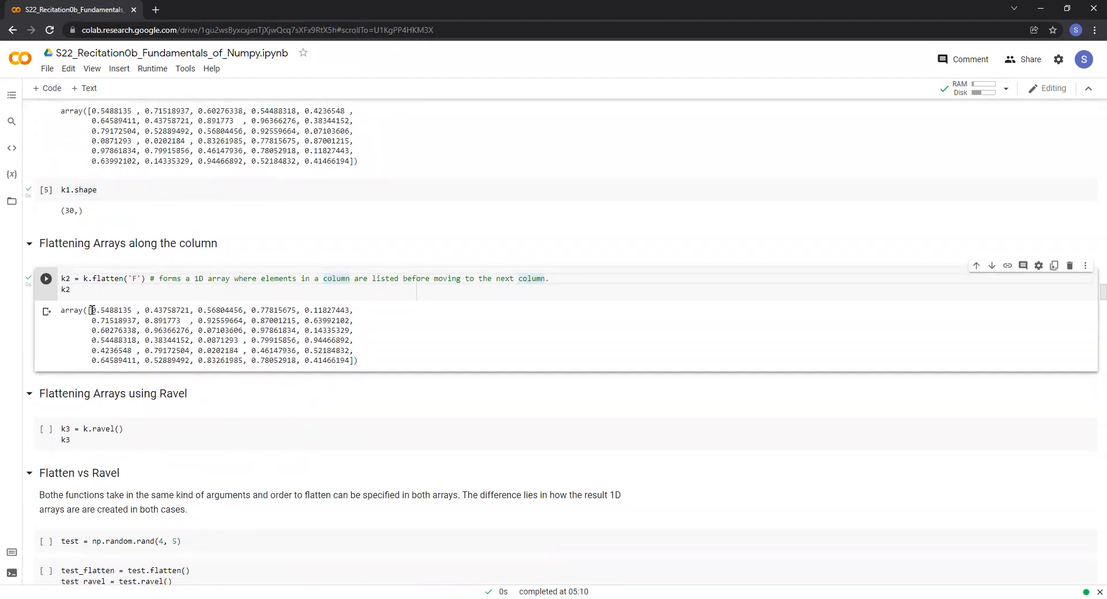
{"action": "scroll", "scroll_direction": "up", "scroll_amount": 3}
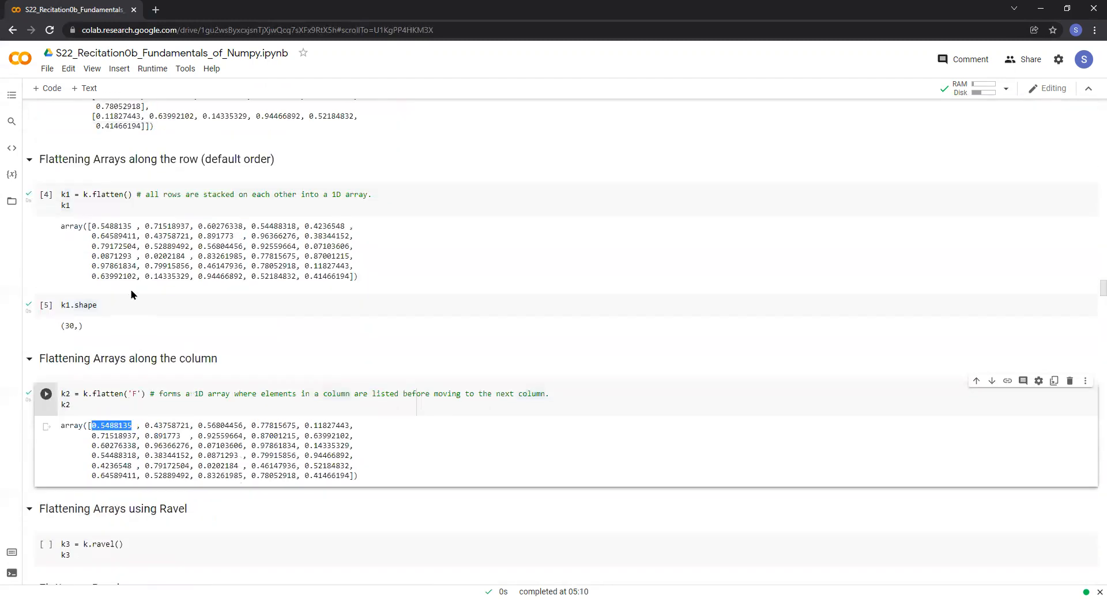
{"action": "scroll", "scroll_direction": "up", "scroll_amount": 3}
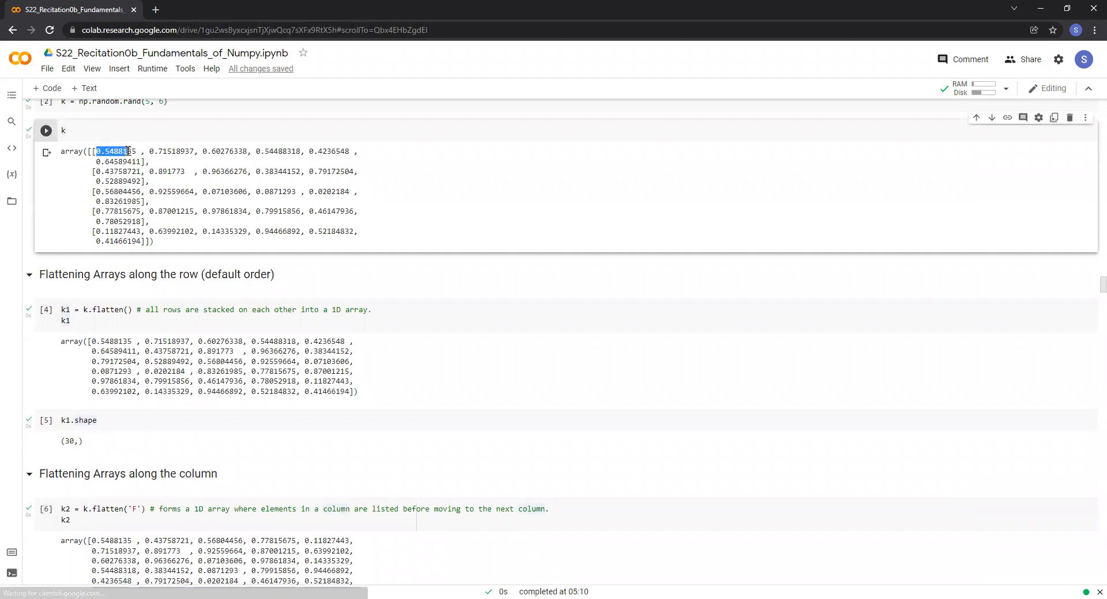
{"action": "scroll", "scroll_direction": "down", "scroll_amount": 3}
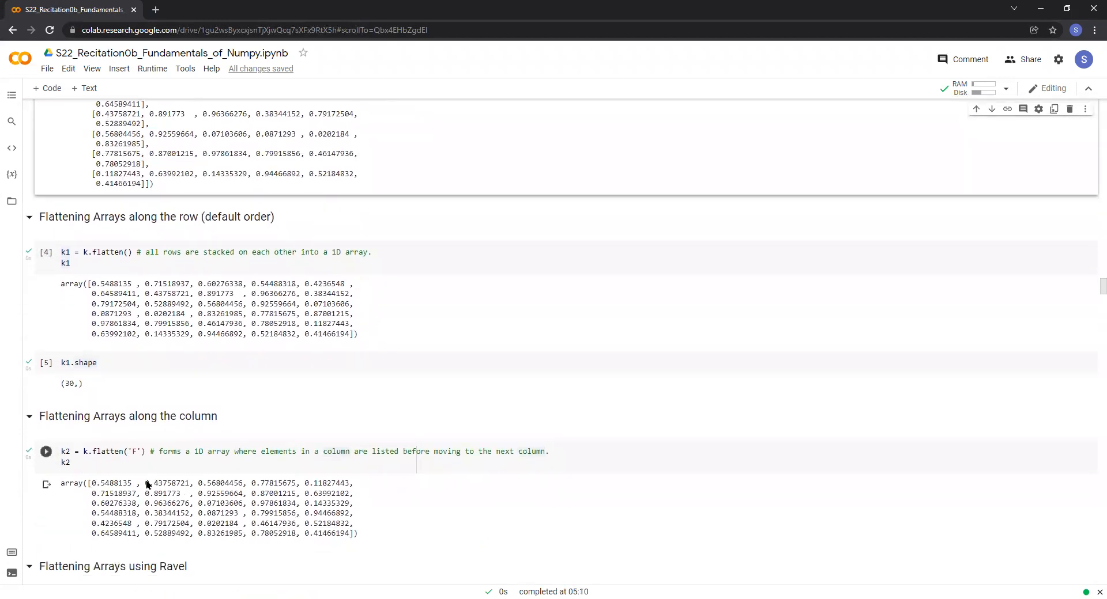
Highlight 0.43758721 and 0.56804456 in k2 and locate 0.56804456 in the third row of k.
{"action": "double_click", "coordinate": [168, 483]}
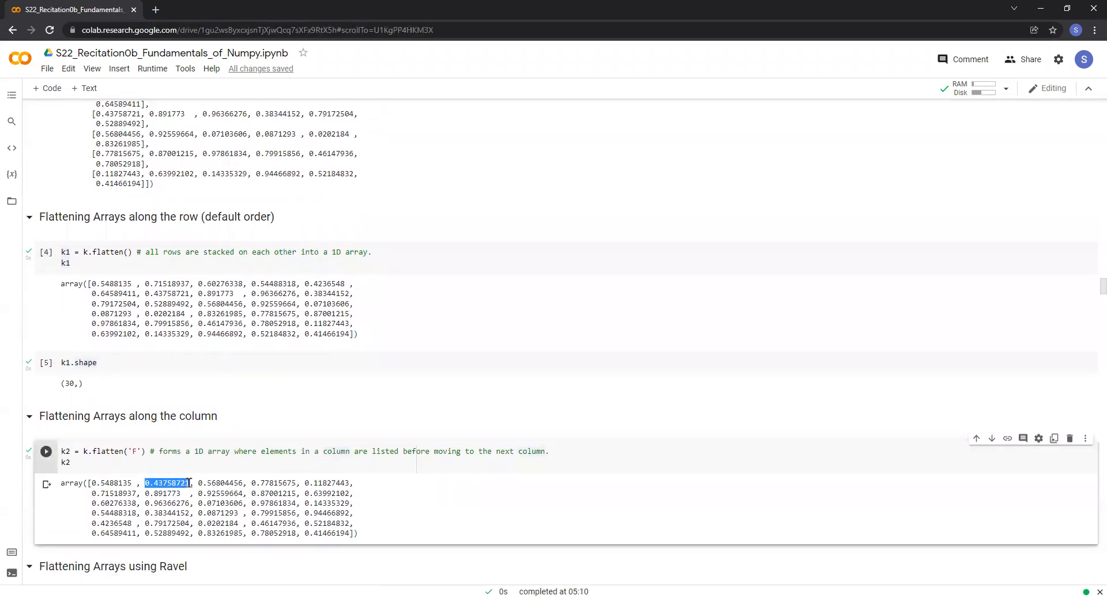
{"action": "scroll", "scroll_direction": "up", "scroll_amount": 3}
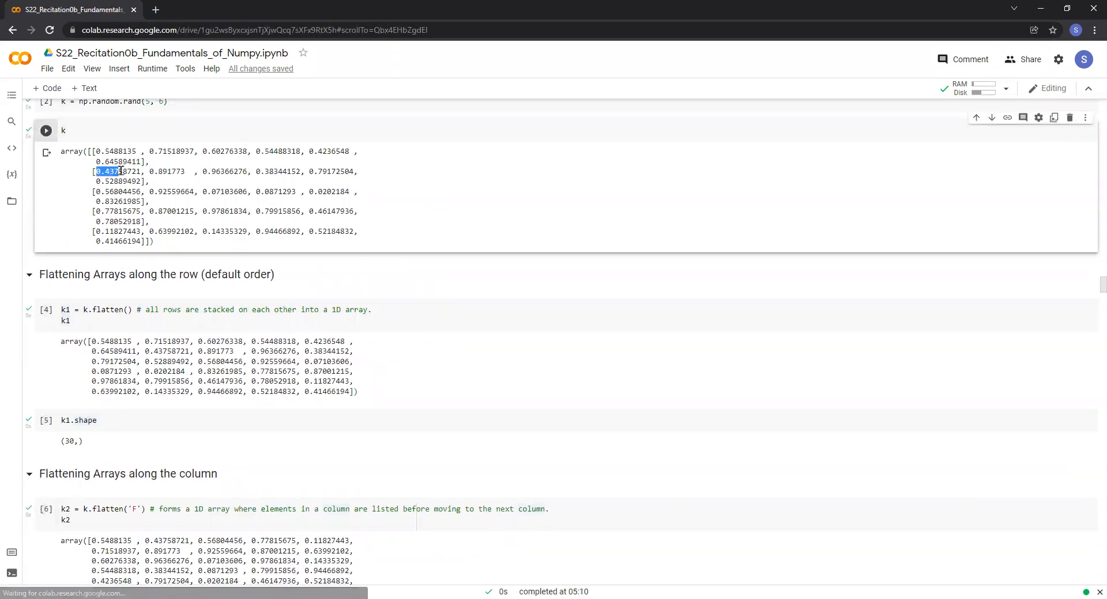
{"action": "scroll", "scroll_direction": "down", "scroll_amount": 3}
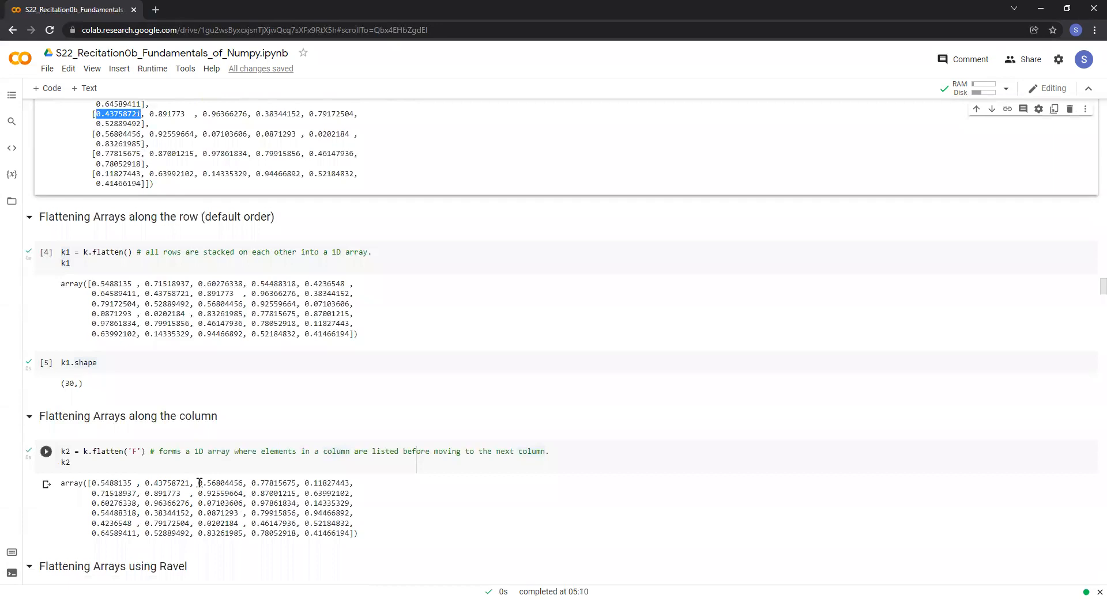
{"action": "double_click", "coordinate": [219, 483]}
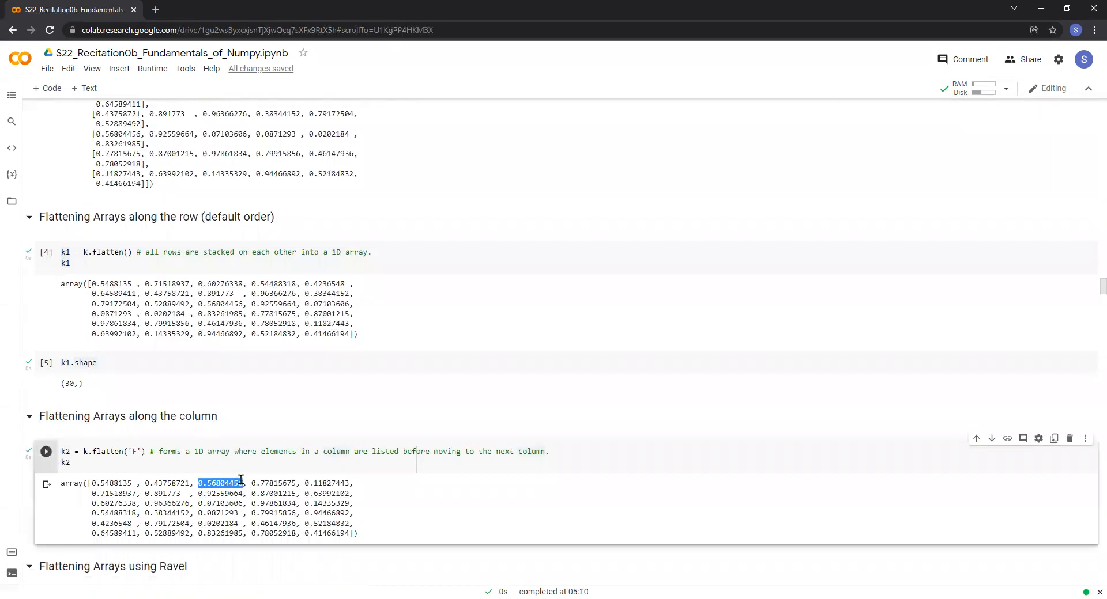
{"action": "scroll", "scroll_direction": "up", "scroll_amount": 3}
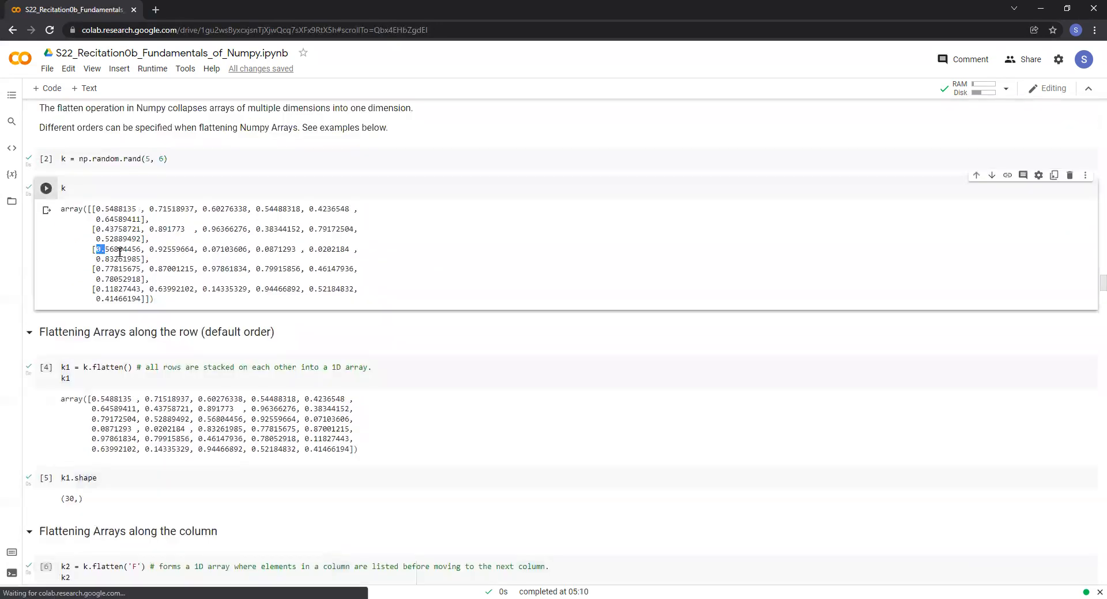
{"action": "double_click", "coordinate": [119, 249]}
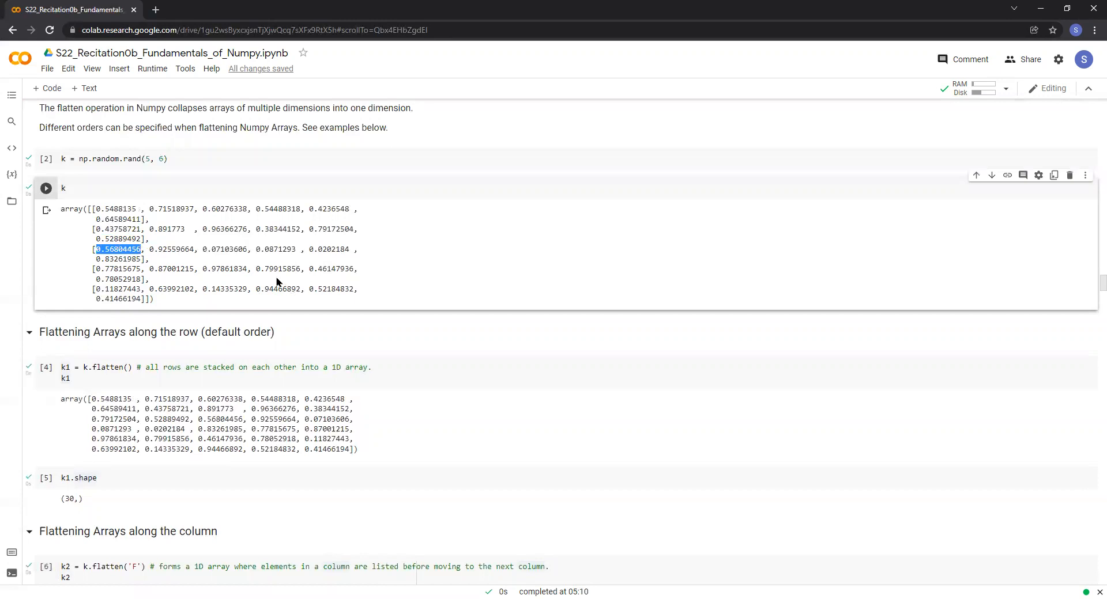
{"action": "scroll", "scroll_direction": "down", "scroll_amount": 3}
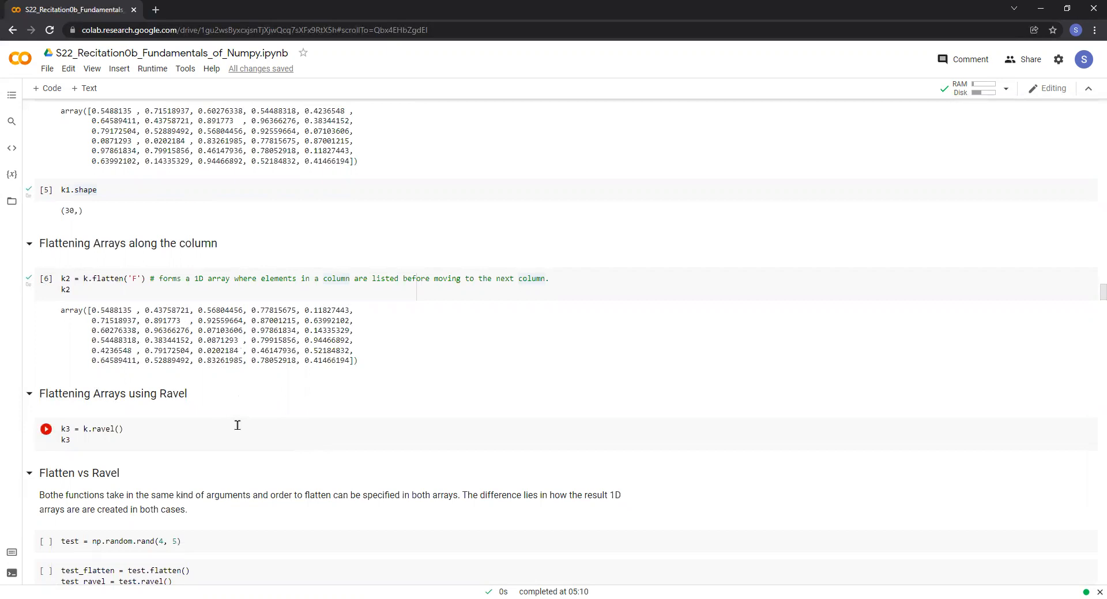
Ravel k into k3, a 1D array identical to the row-order flatten k1.
{"action": "left_click", "coordinate": [124, 429]}
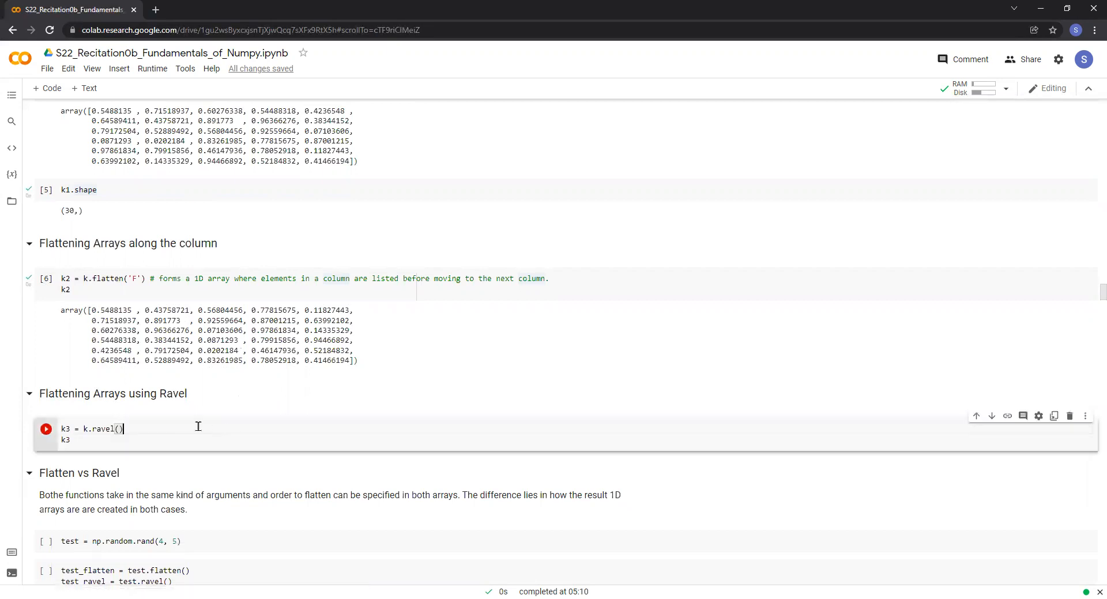
{"action": "left_click", "coordinate": [45, 429]}
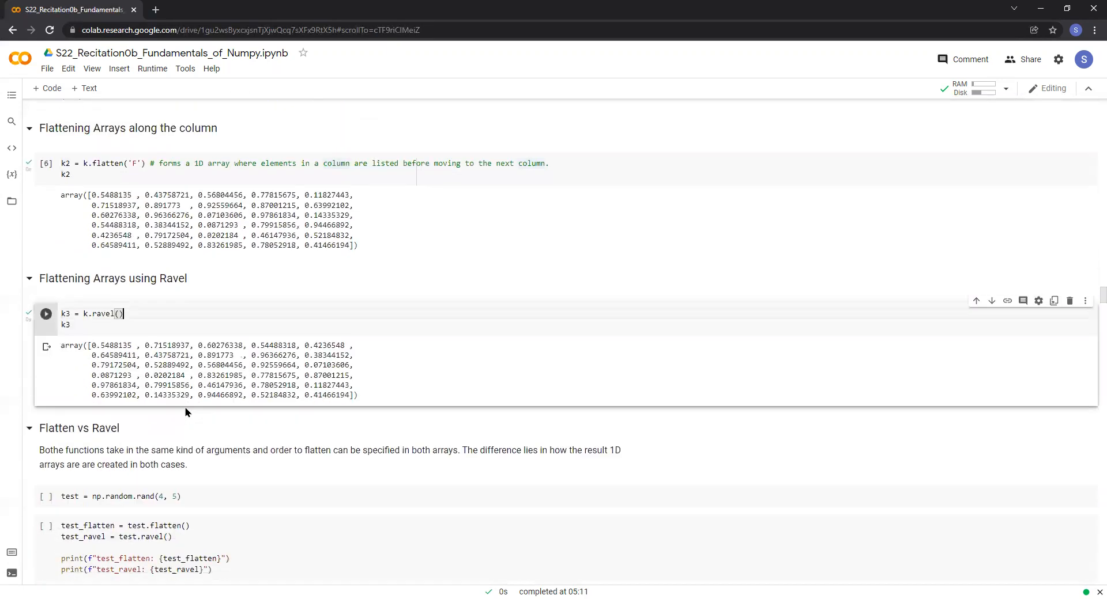
{"action": "mouse_move", "coordinate": [182, 410]}
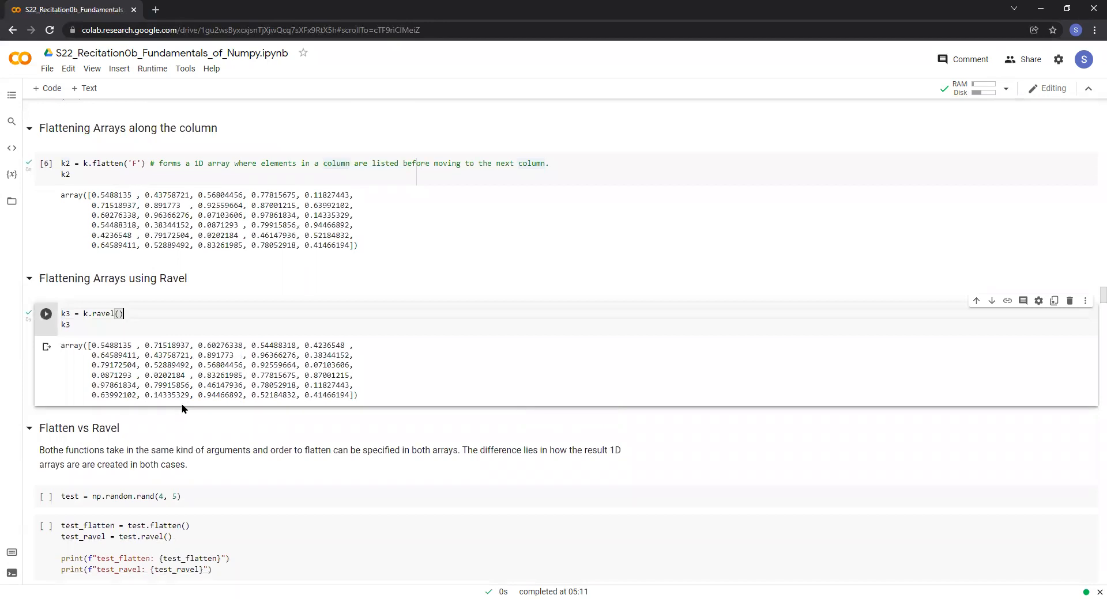
{"action": "scroll", "scroll_direction": "down", "scroll_amount": 3}
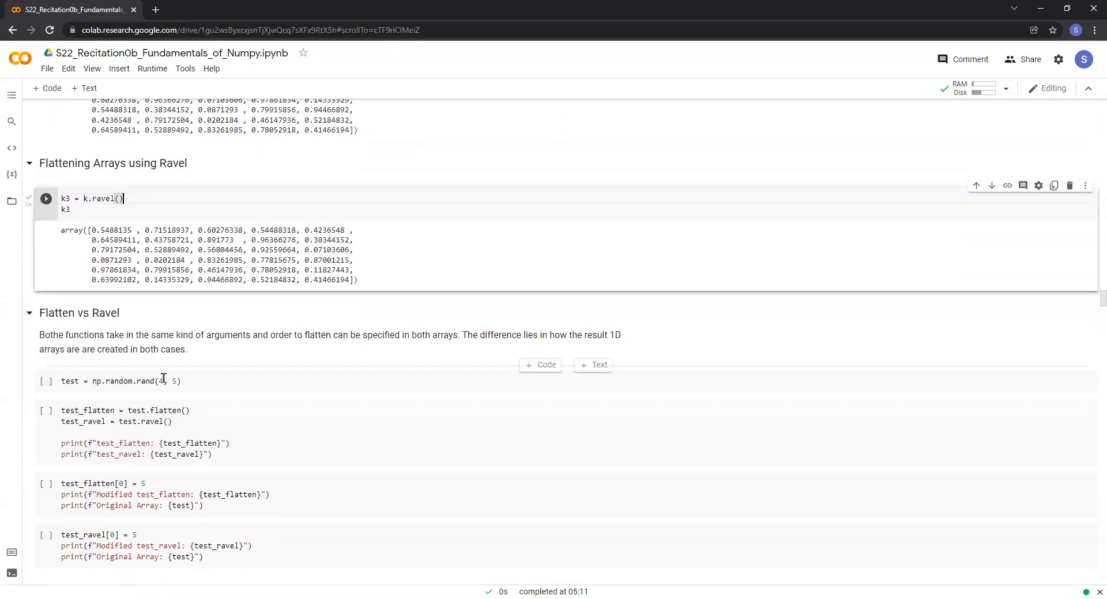
{"action": "scroll", "scroll_direction": "down", "scroll_amount": 3}
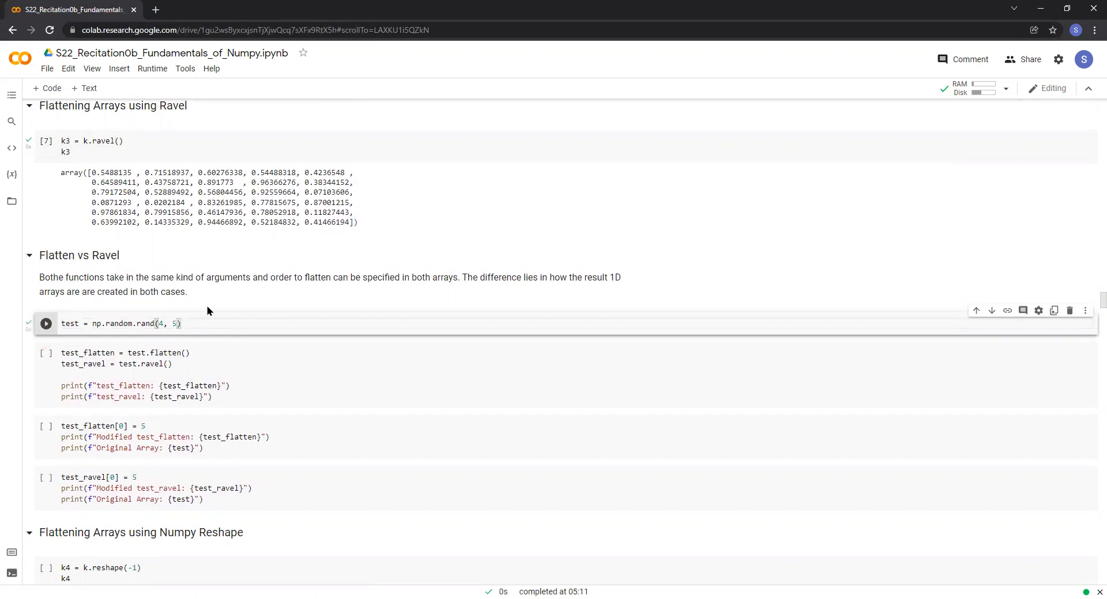
Create the random 4-by-5 test array and print identical test_flatten and test_ravel results.
{"action": "left_click", "coordinate": [45, 324]}
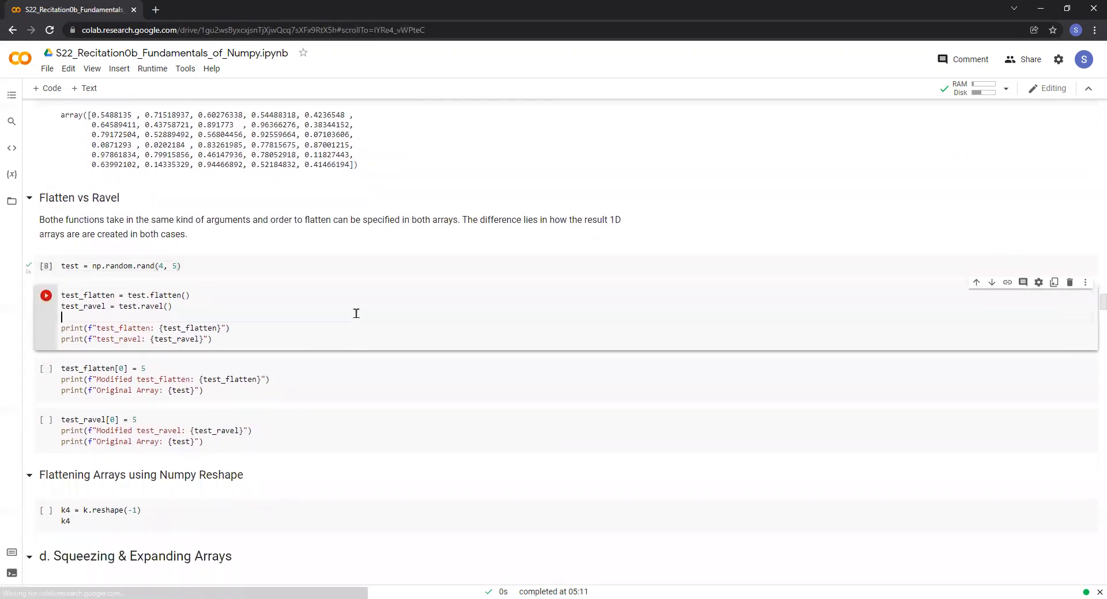
{"action": "left_click", "coordinate": [45, 295]}
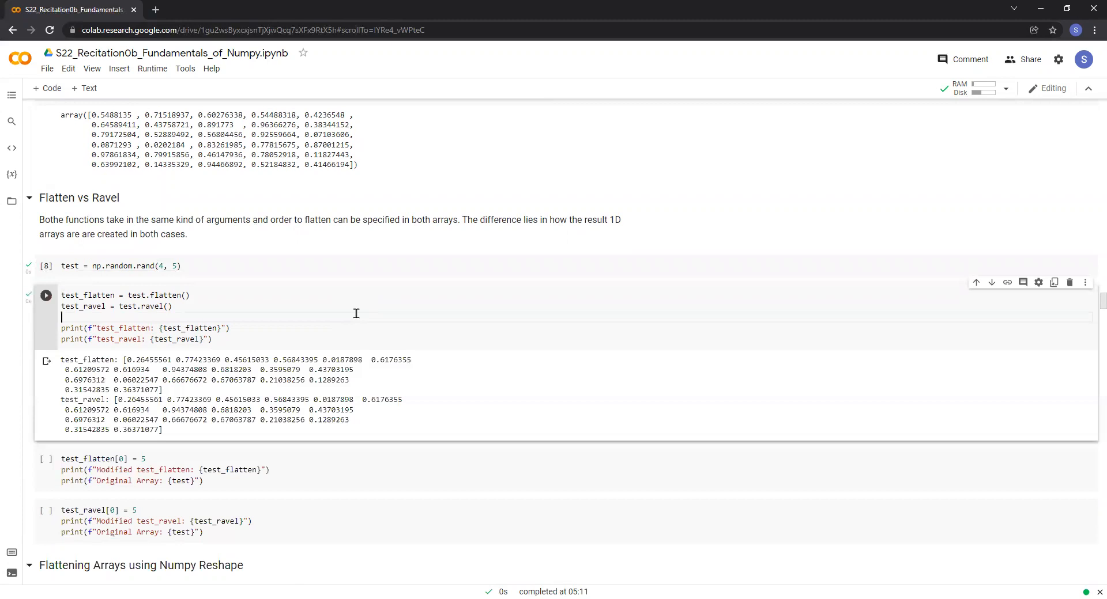
{"action": "scroll", "scroll_direction": "down", "scroll_amount": 3}
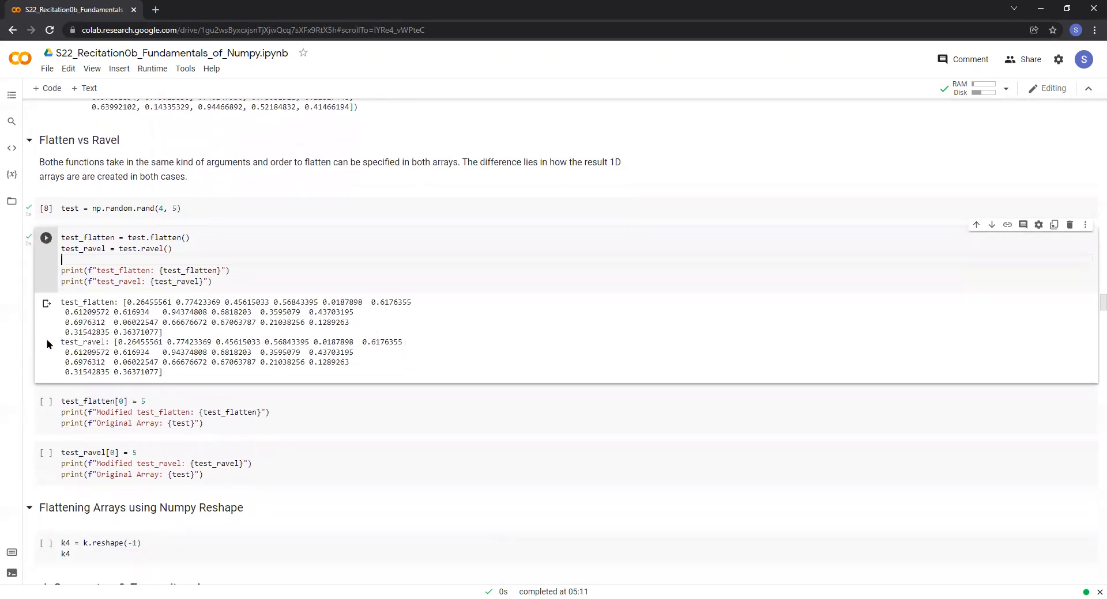
{"action": "mouse_move", "coordinate": [120, 304]}
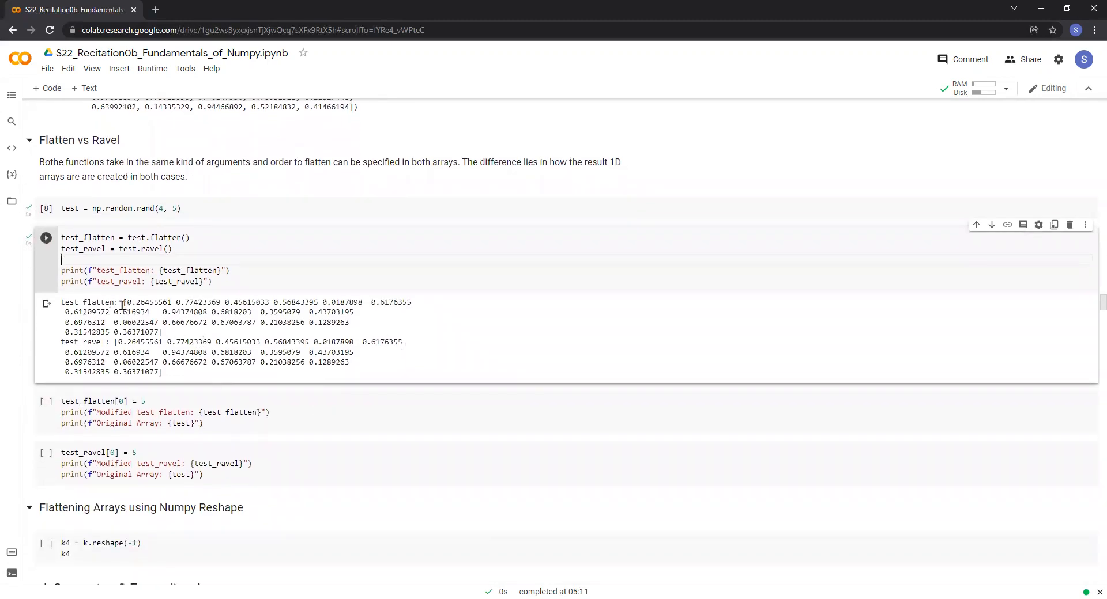
{"action": "left_click_drag", "start_coordinate": [124, 302], "coordinate": [160, 322]}
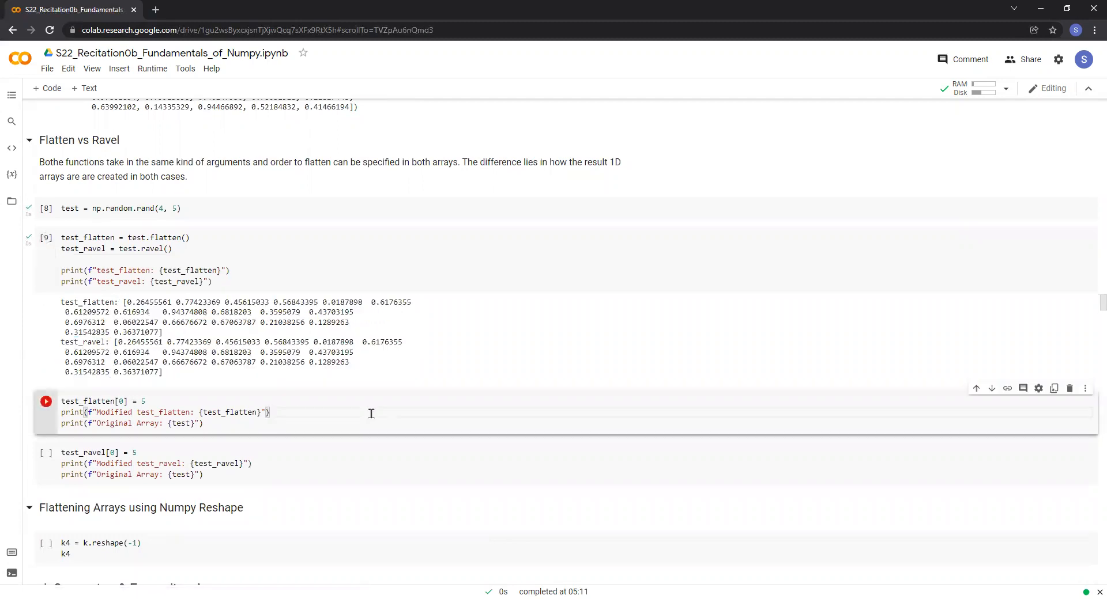
Set test_flatten[0] and test_ravel[0] to 5, showing only ravel alters the original test array.
{"action": "left_click", "coordinate": [46, 402]}
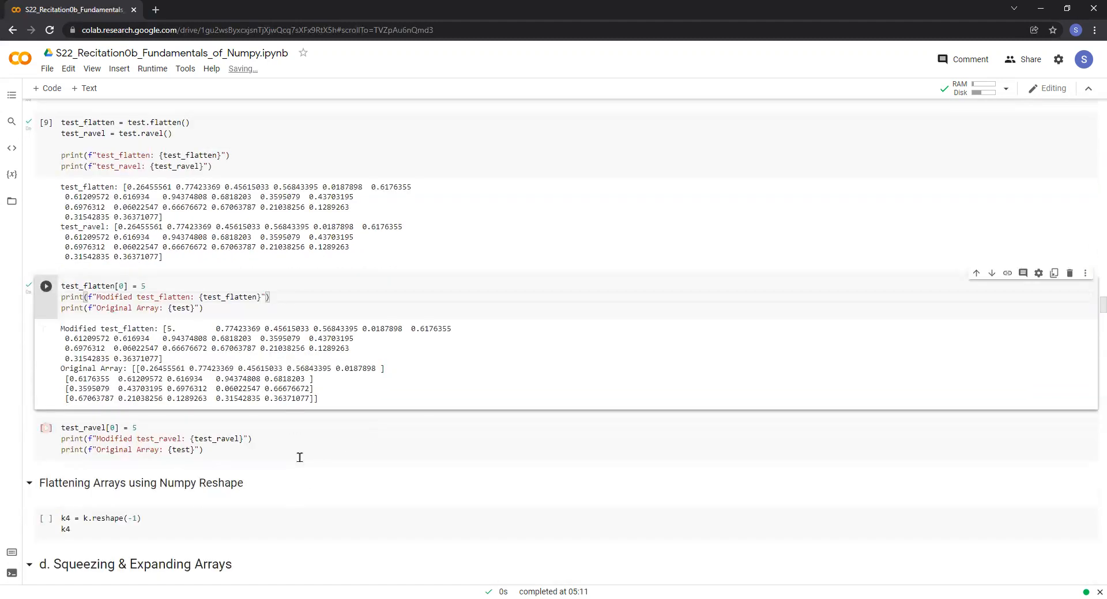
{"action": "left_click", "coordinate": [45, 428]}
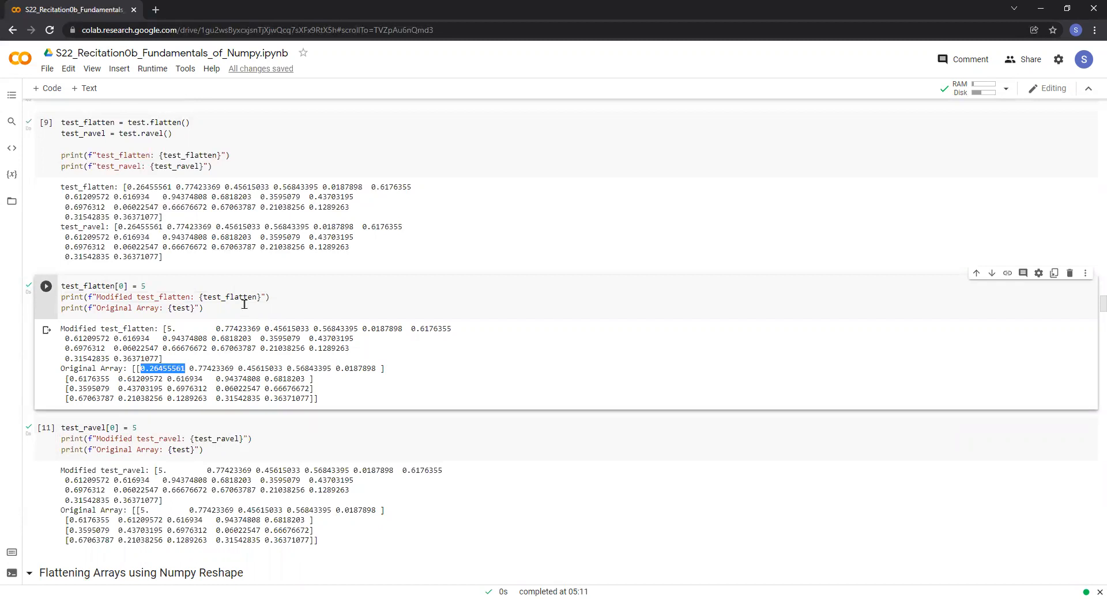
{"action": "scroll", "scroll_direction": "down", "scroll_amount": 3}
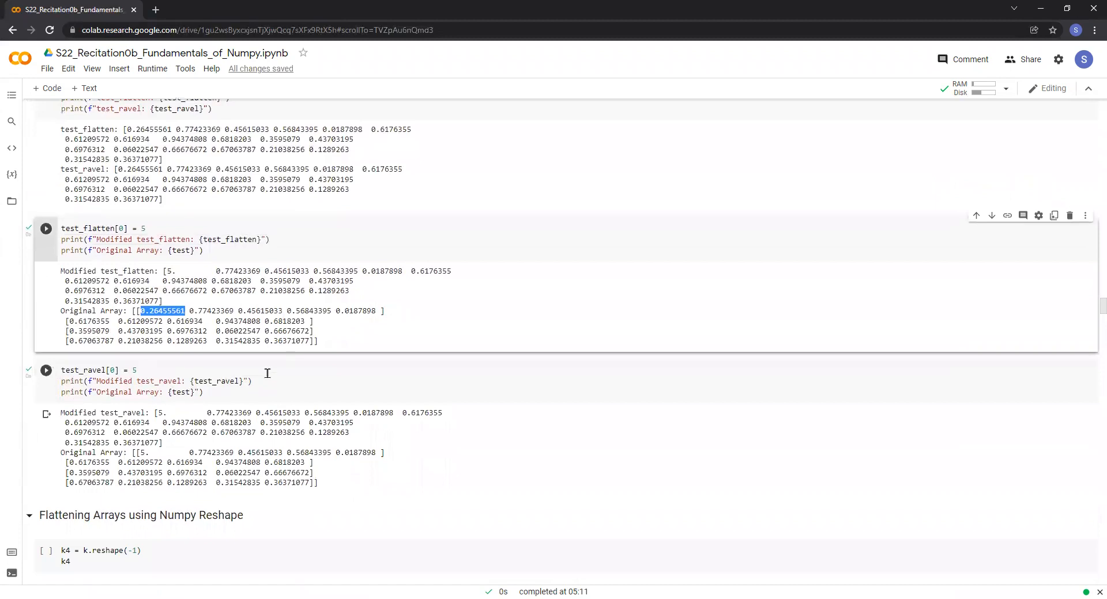
{"action": "scroll", "scroll_direction": "down", "scroll_amount": 3}
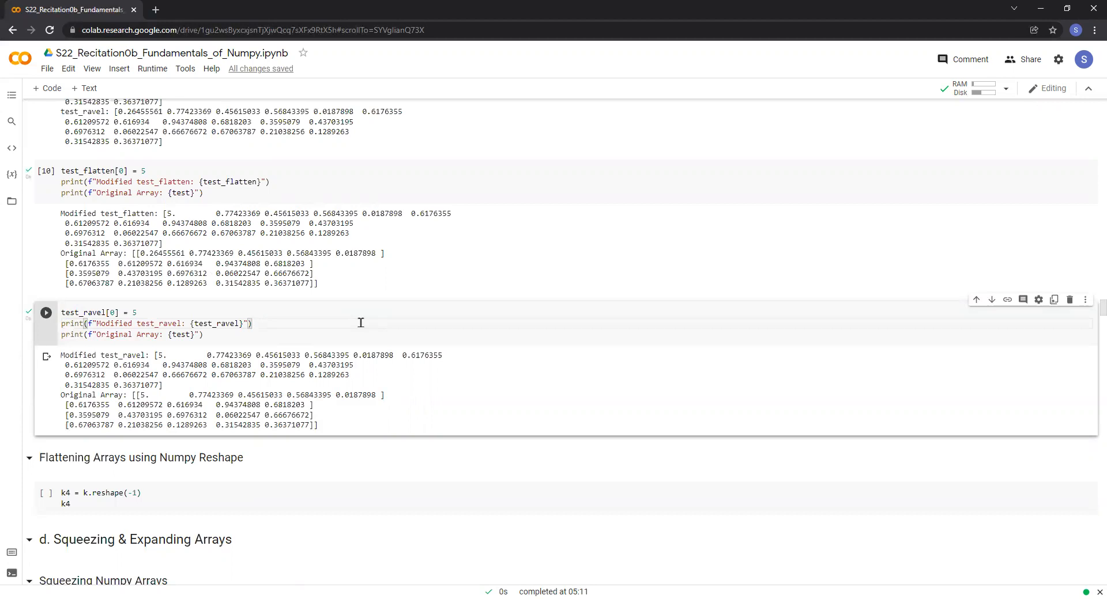
{"action": "scroll", "scroll_direction": "down", "scroll_amount": 3}
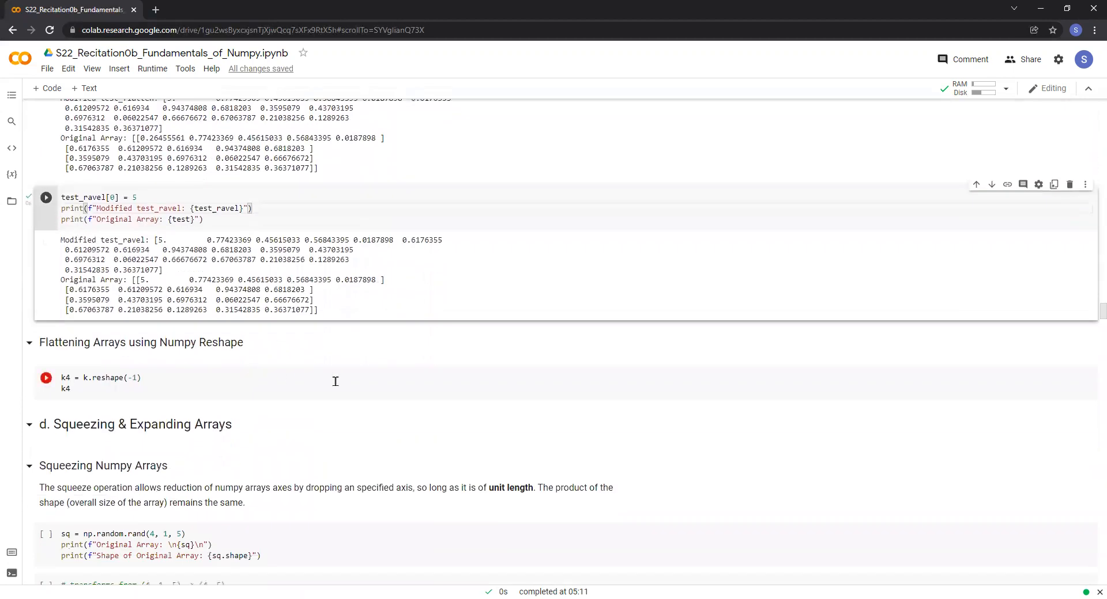
{"action": "mouse_move", "coordinate": [253, 375]}
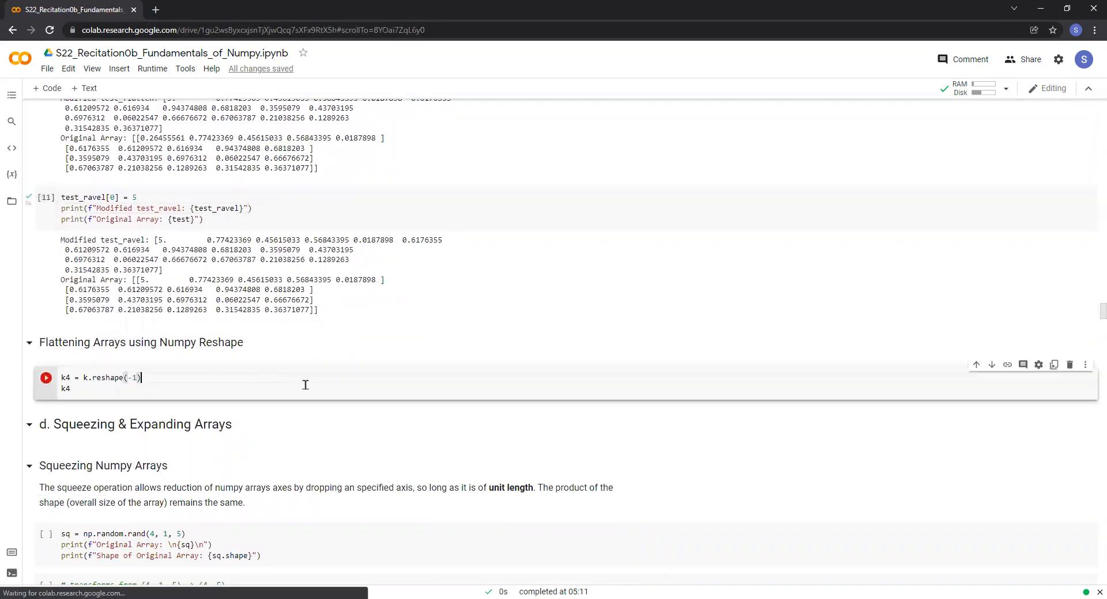
{"action": "mouse_move", "coordinate": [323, 385]}
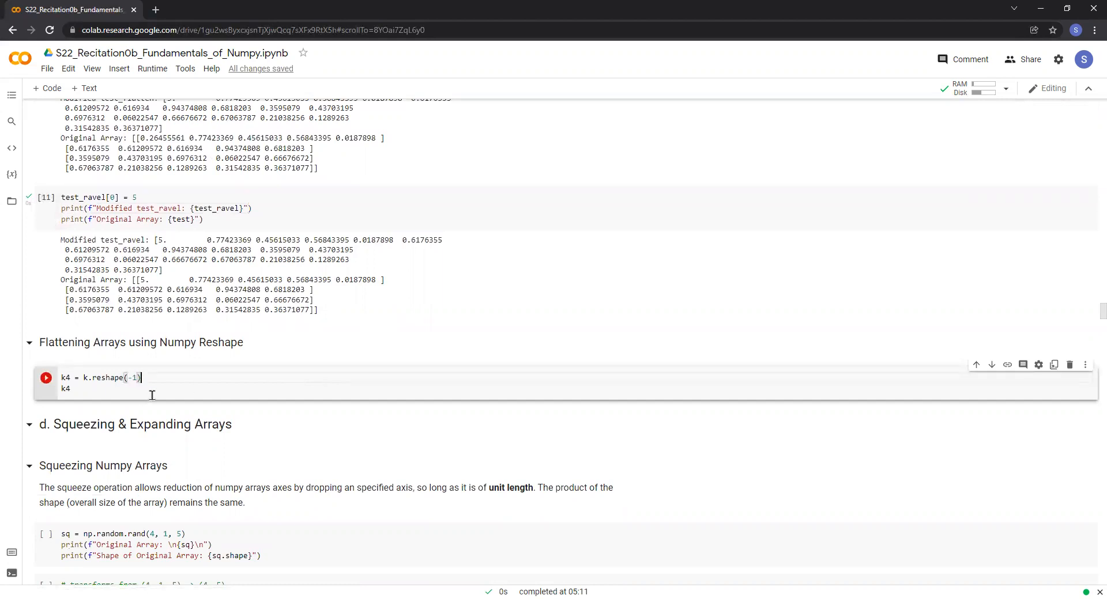
Reshape k with reshape(-1) into k4, a flattened 1D array of k's values.
{"action": "double_click", "coordinate": [130, 378]}
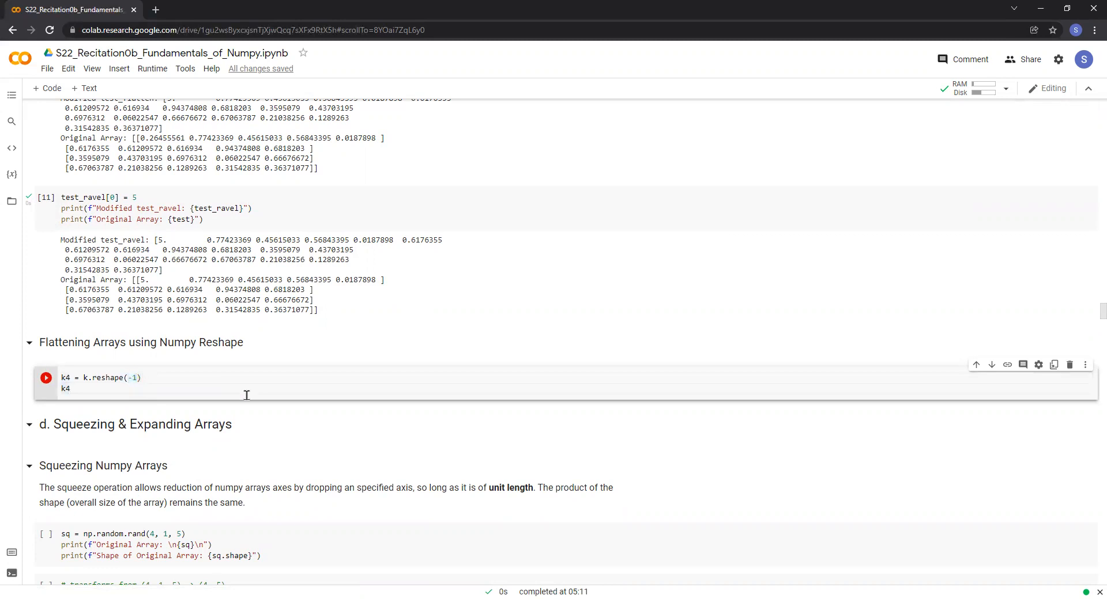
{"action": "left_click", "coordinate": [45, 378]}
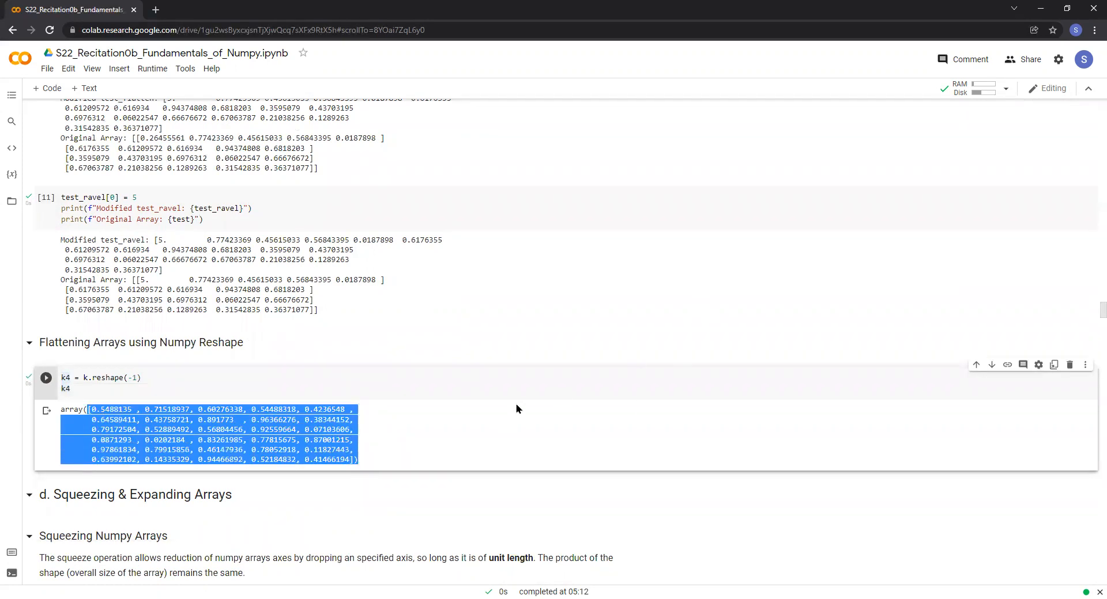
{"action": "left_click", "coordinate": [634, 346]}
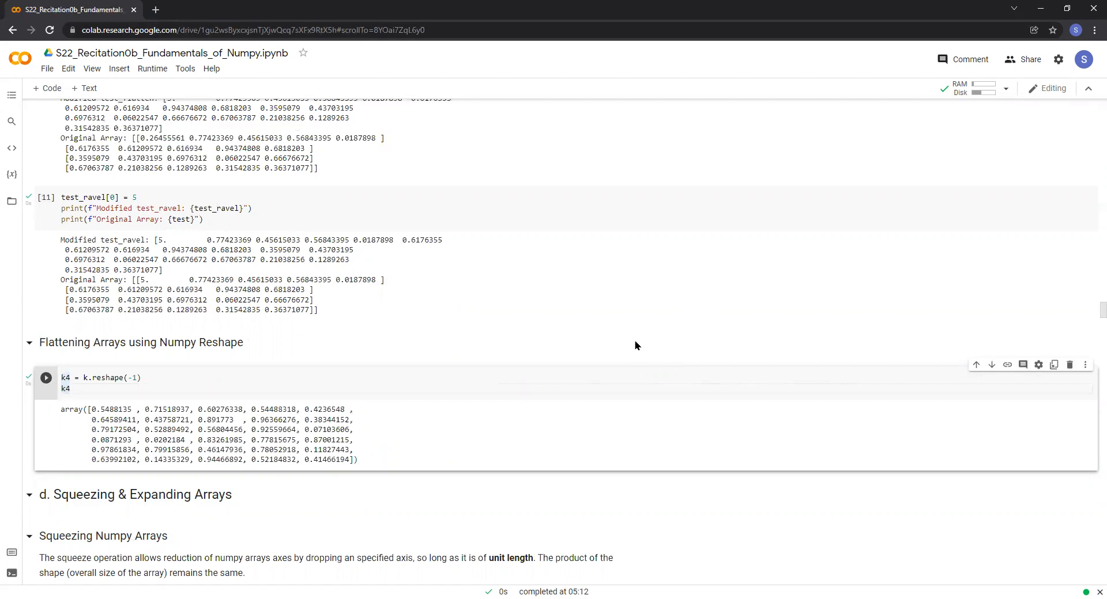
{"action": "mouse_move", "coordinate": [831, 62]}
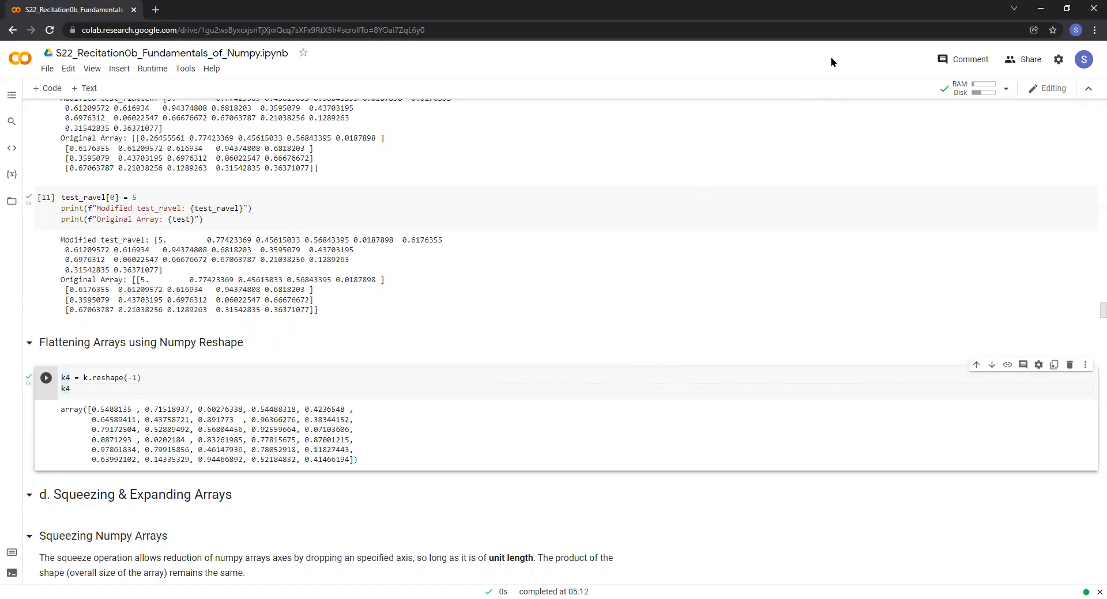